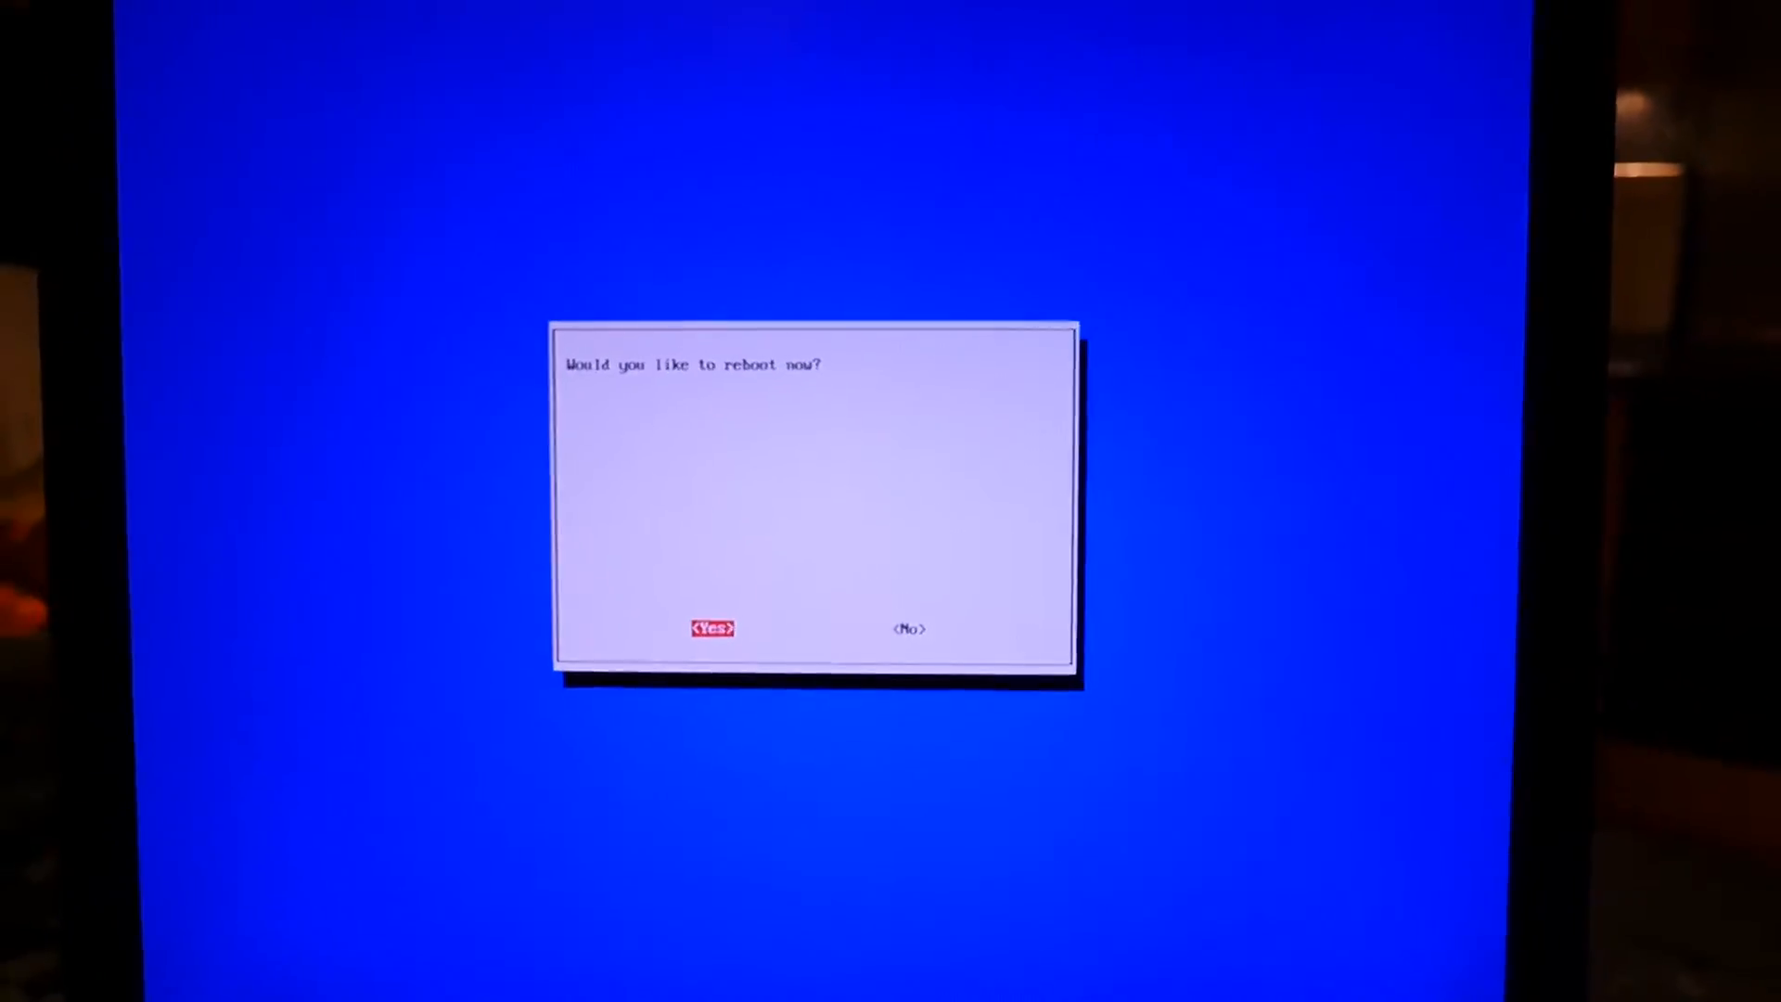
# - Answer Yes to reboot now so the Pi restarts into the PiPlay launcher
pyautogui.click(710, 627)
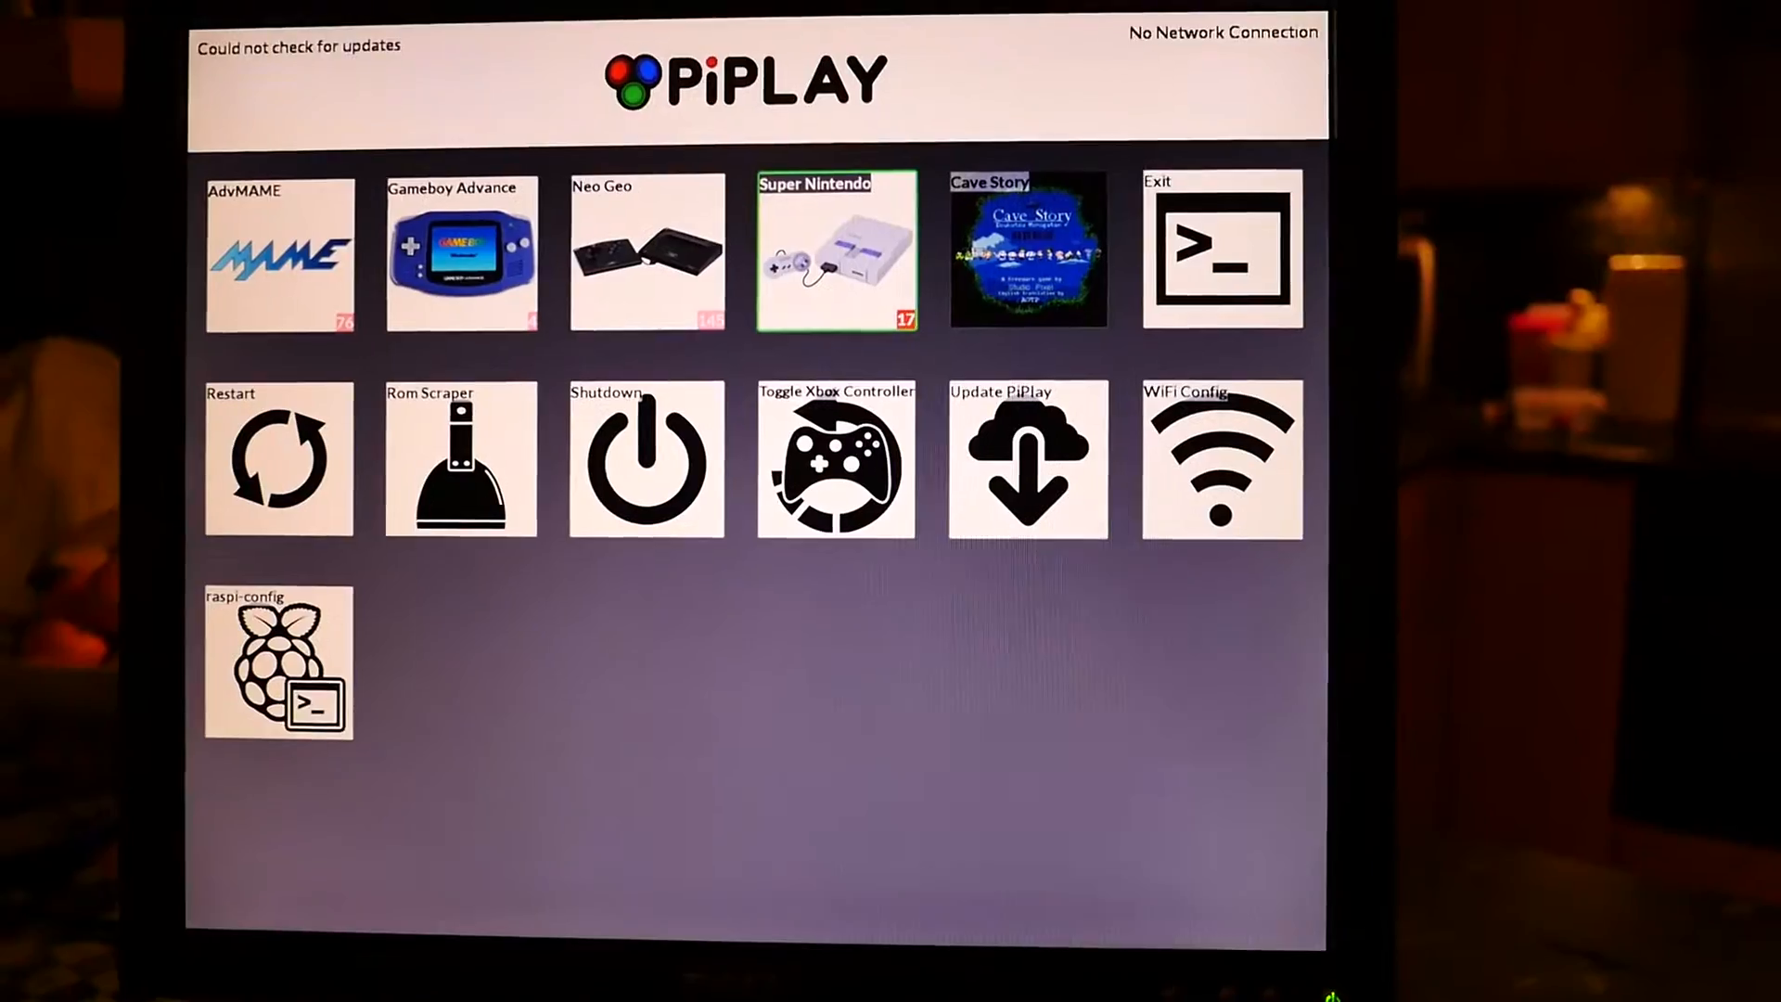
# - Select Super Castlevania IV in the Super Nintendo list and show its info page
pyautogui.click(835, 247)
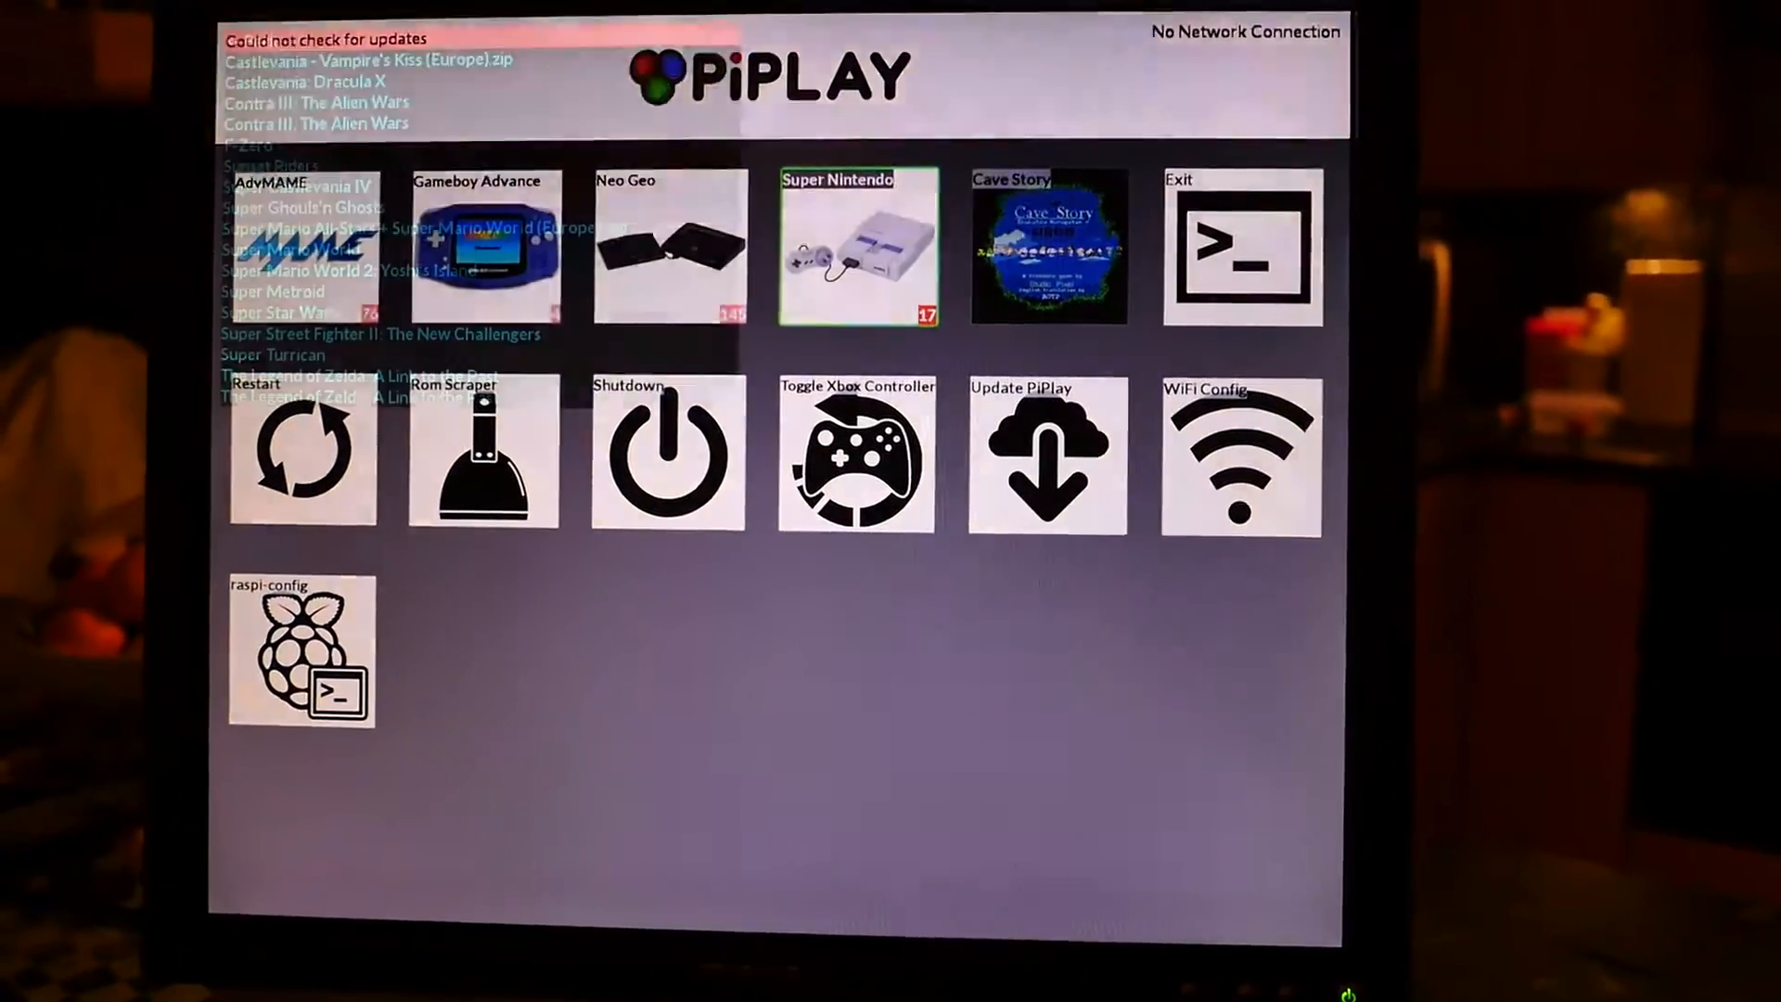
pyautogui.click(857, 247)
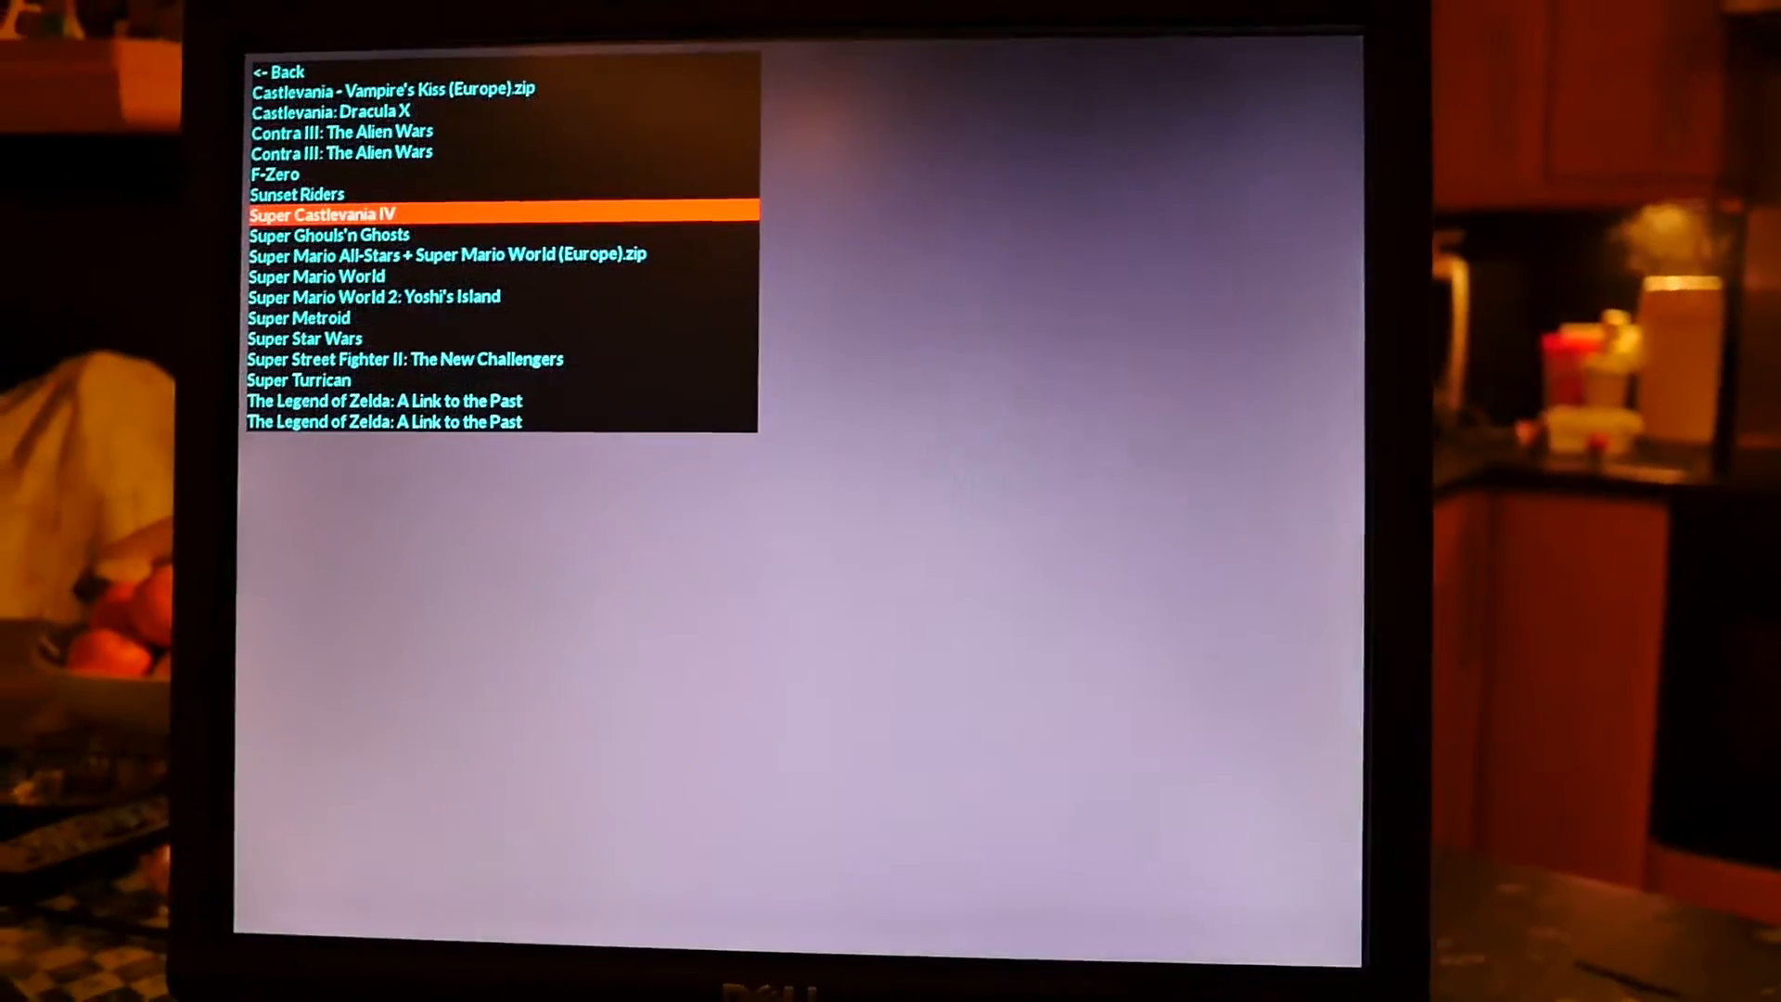
pyautogui.click(321, 213)
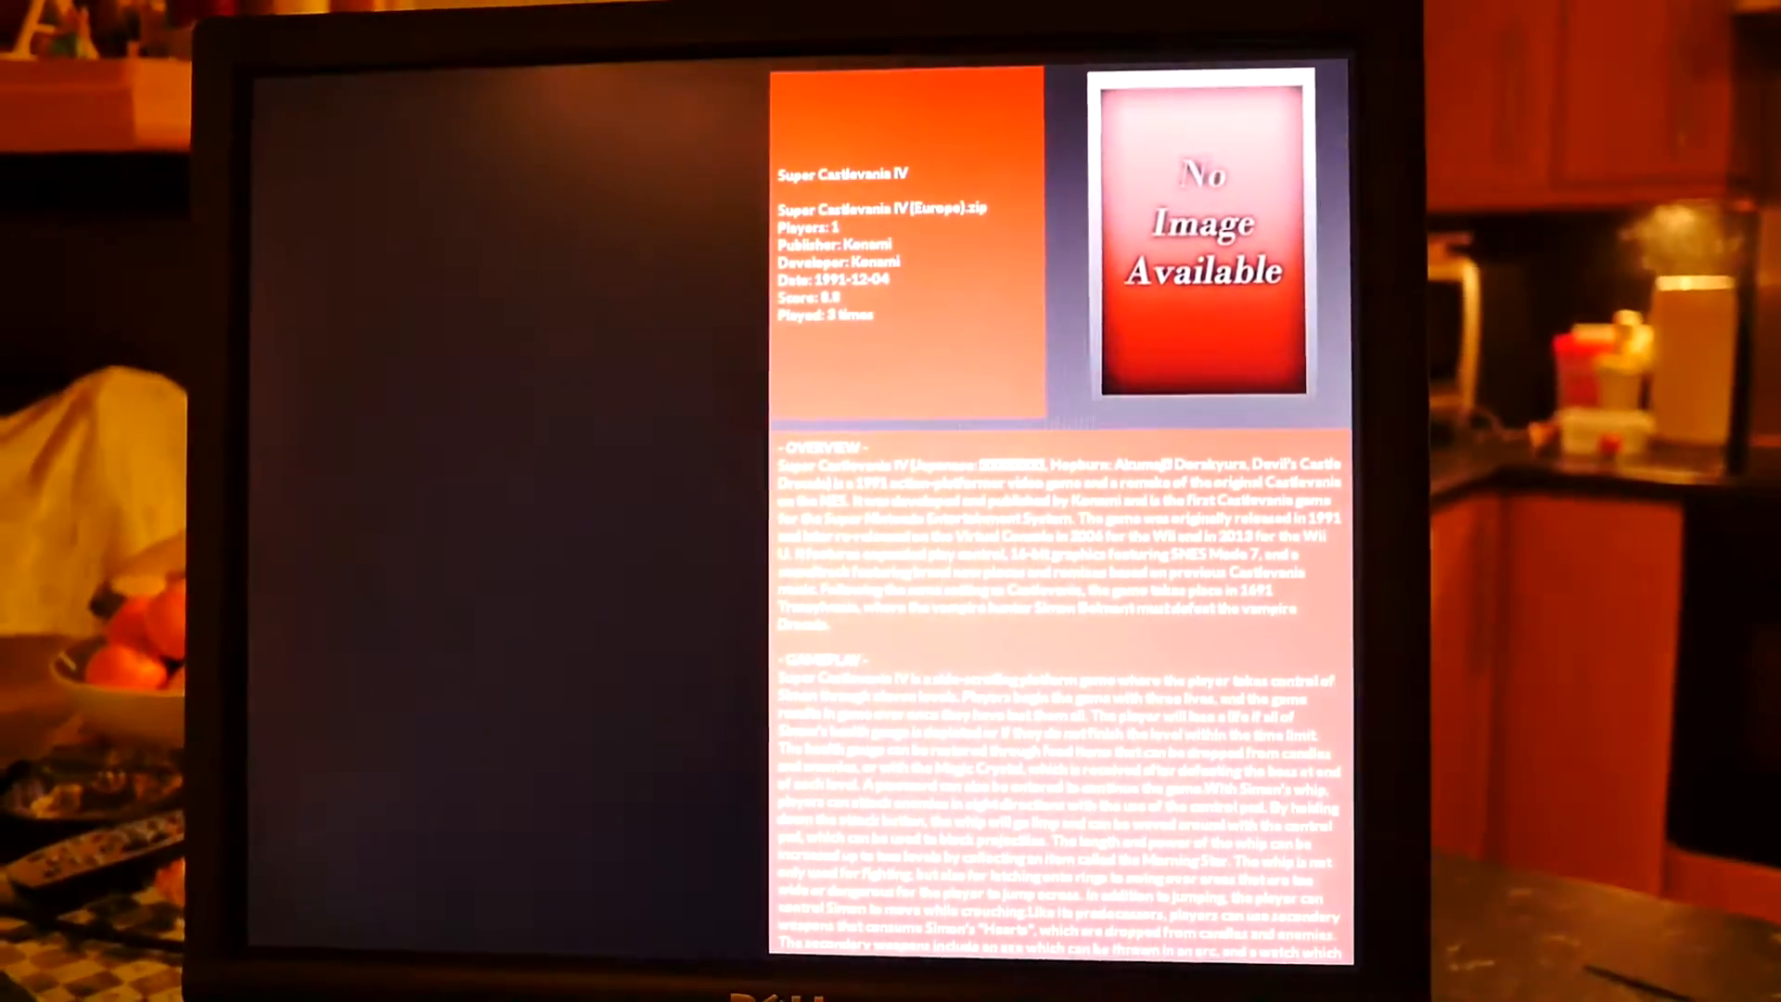